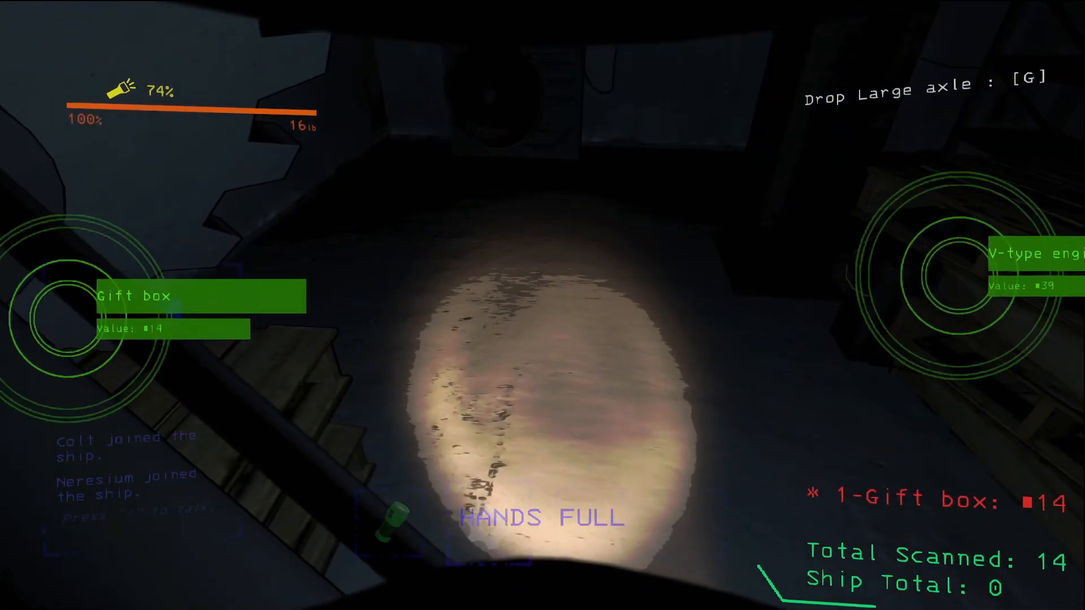
# Step: Drop the large axle after scanning the gift box worth 14 and V-type engine
pyautogui.press('g')
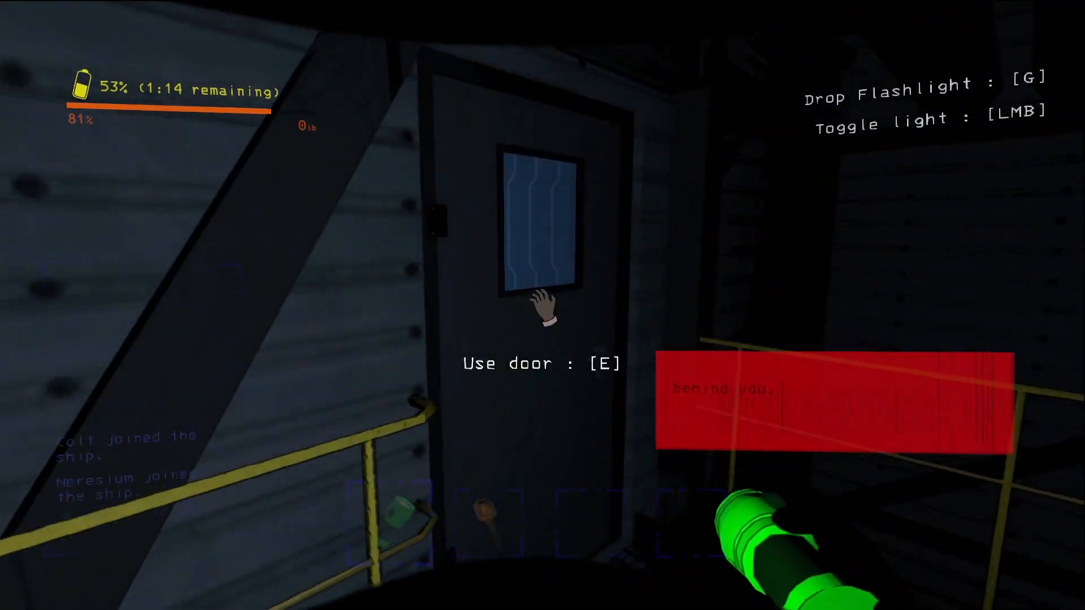
# Step: Open the door leading to teammate Neresium on the catwalk
pyautogui.press('e')
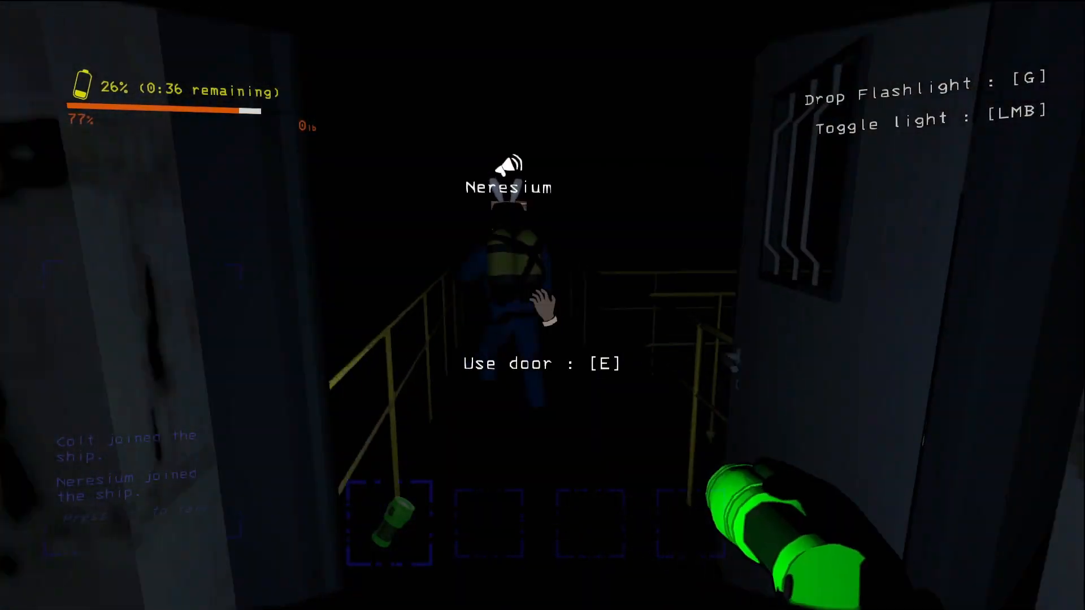
pyautogui.press('e')
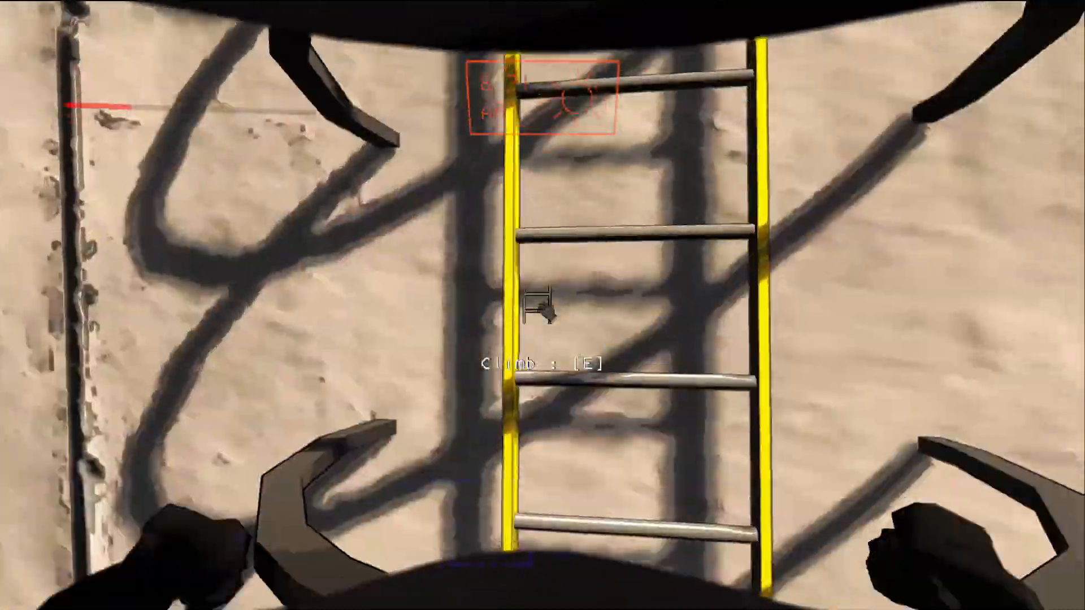
# Step: Climb the yellow ladder up to the dusky orange terrain
pyautogui.press('e')
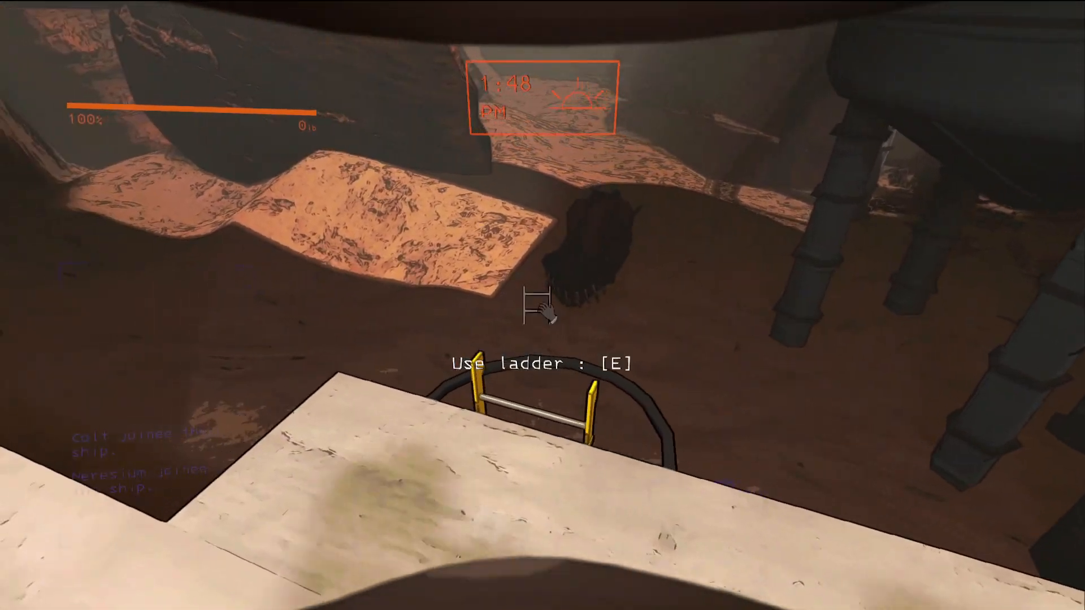
# Step: Grab the ladder at the concrete ledge edge to reach the rooftop
pyautogui.press('e')
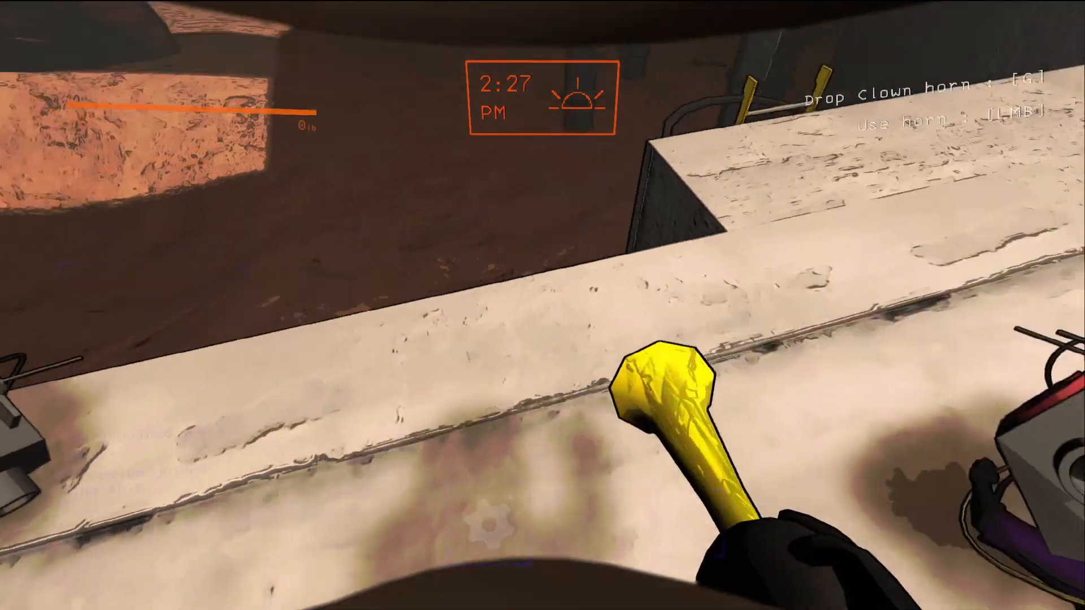
pyautogui.moveTo(542, 305)
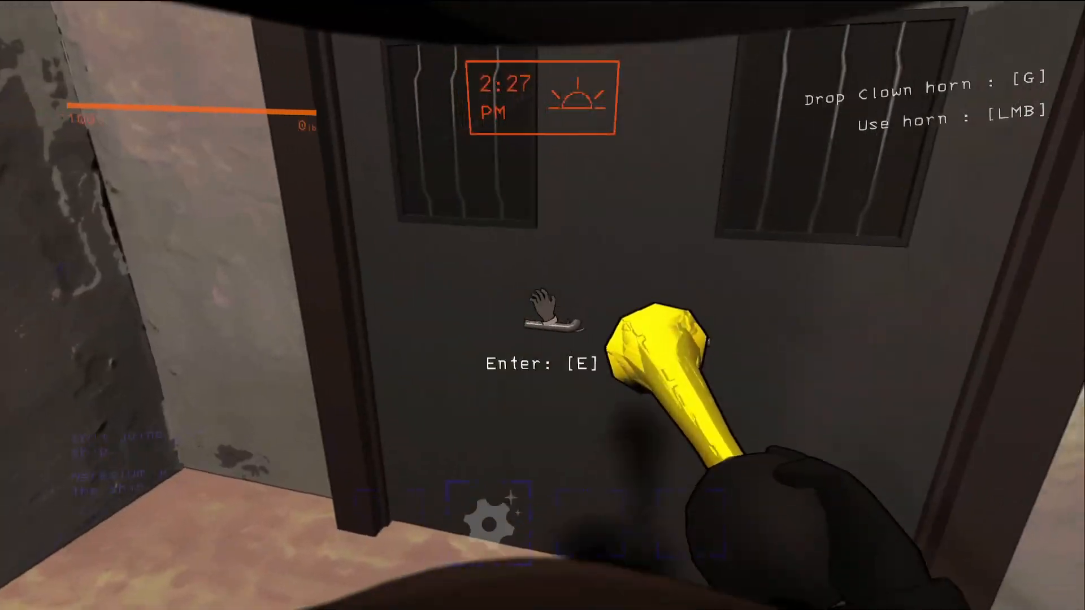